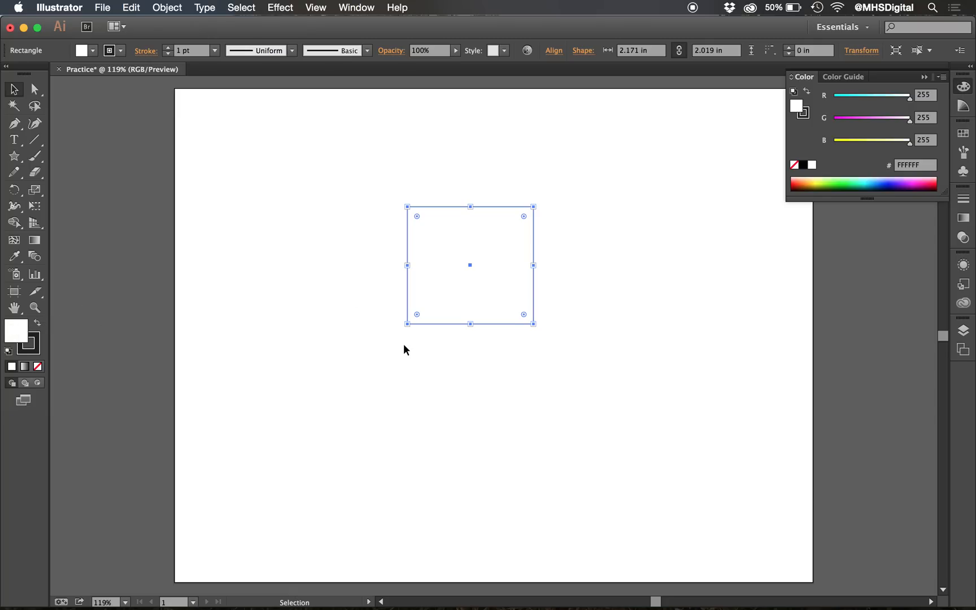
mouse_move(11, 366)
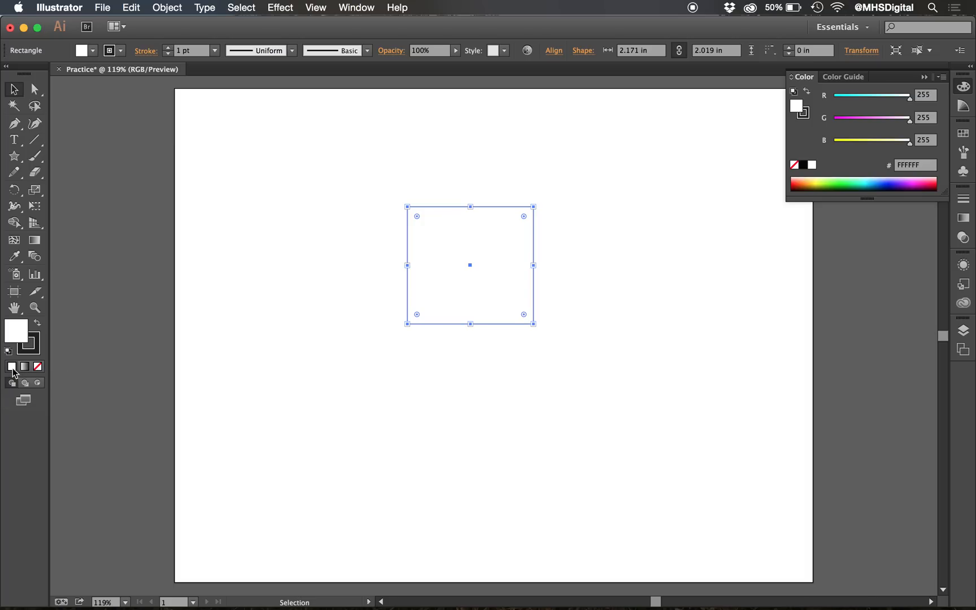
- Try solid, gradient and no-fill options on the rectangle, returning to a solid fill
left_click(24, 366)
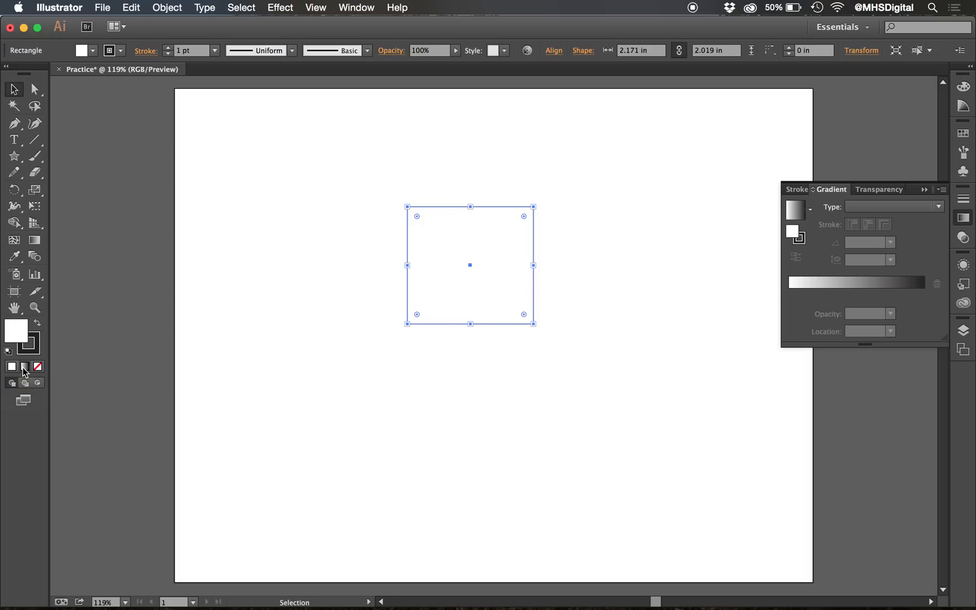
left_click(25, 367)
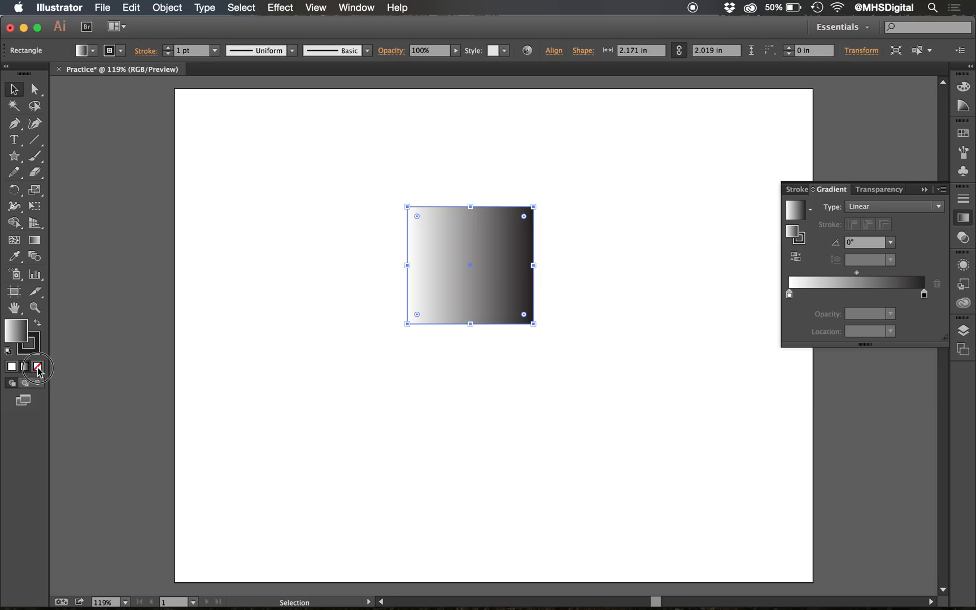
left_click(36, 366)
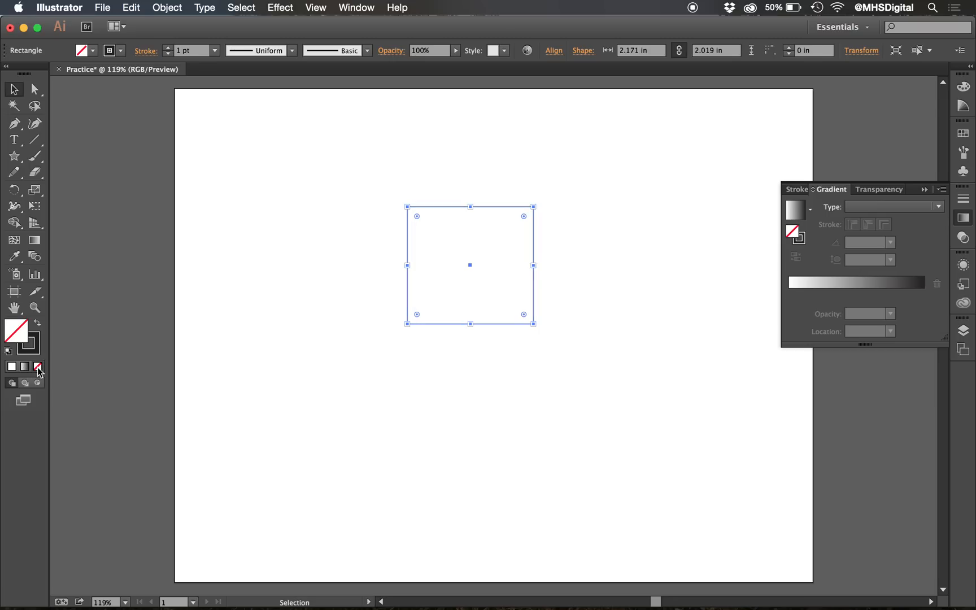
left_click(11, 366)
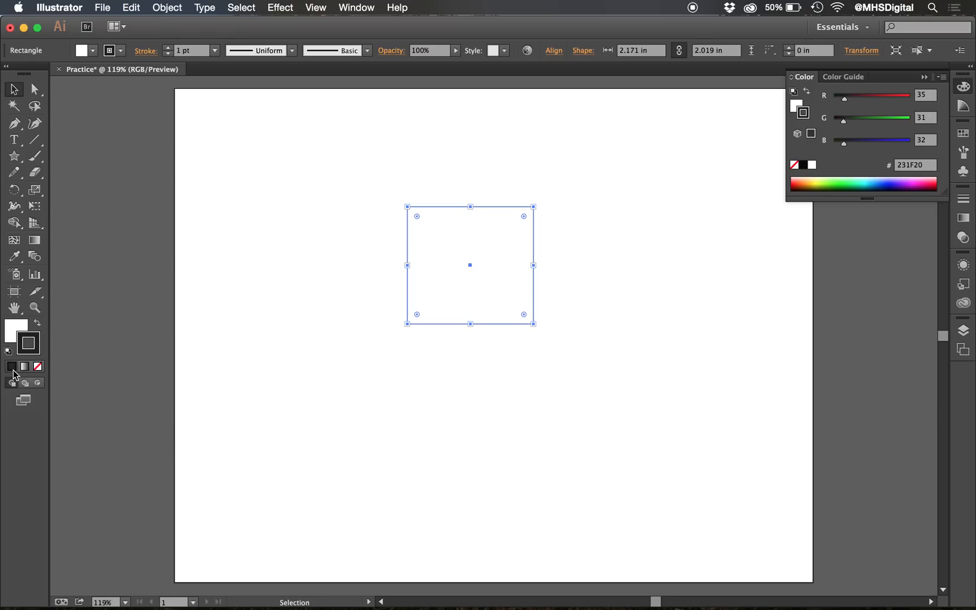
mouse_move(24, 366)
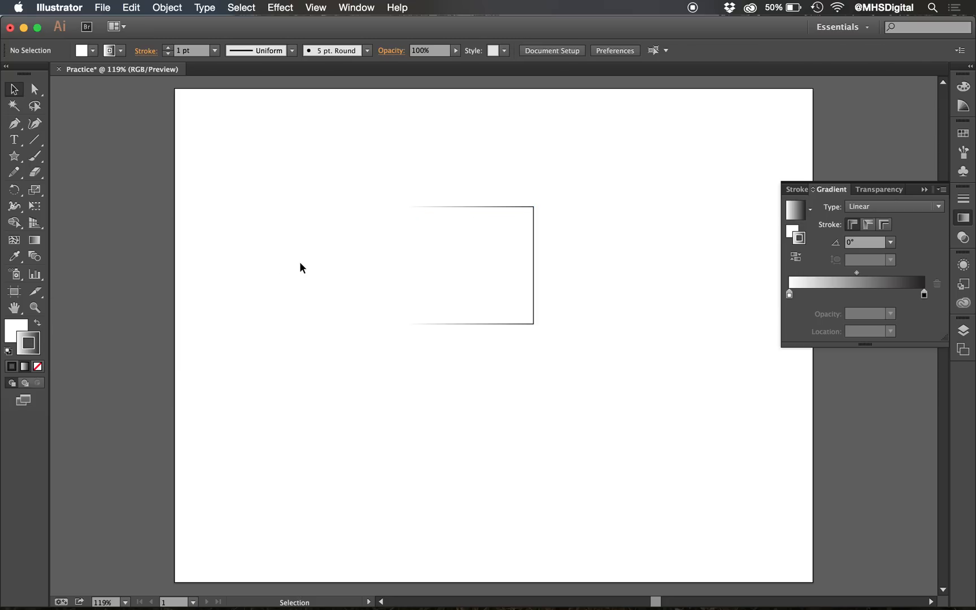
mouse_move(465, 337)
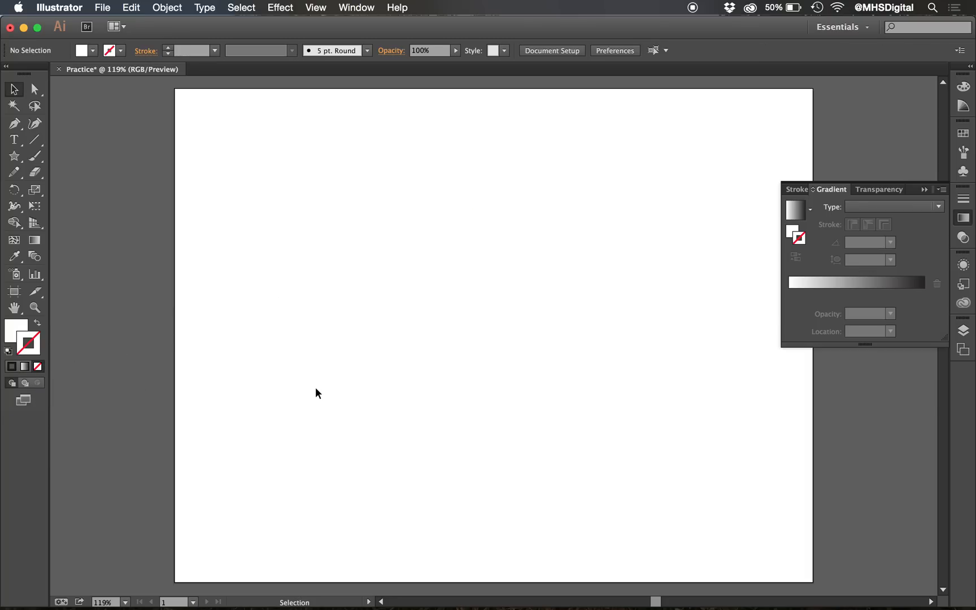
- Select the invisible rectangle, set its fill to None, and reselect it
left_click_drag(406, 206, 532, 323)
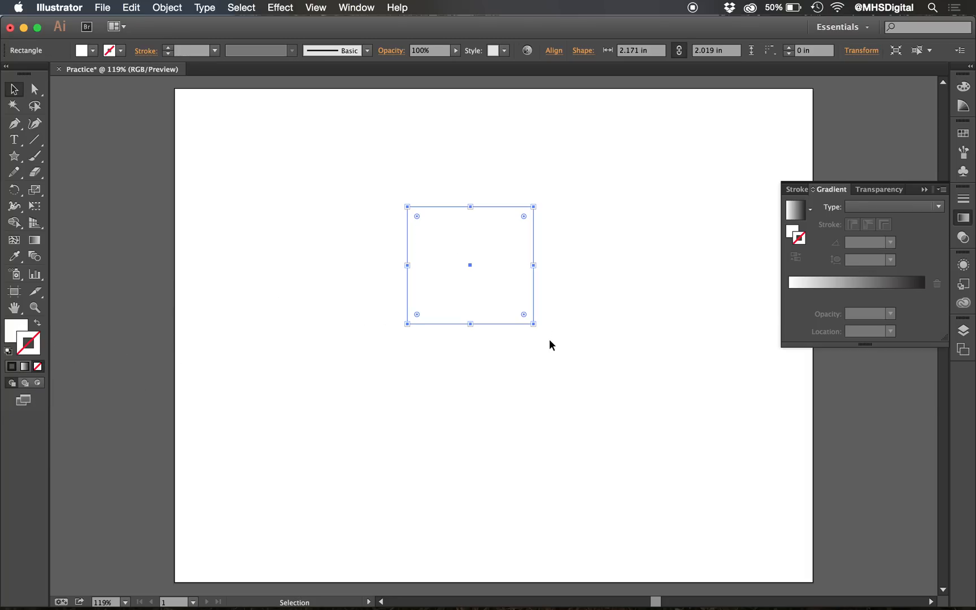
left_click(37, 366)
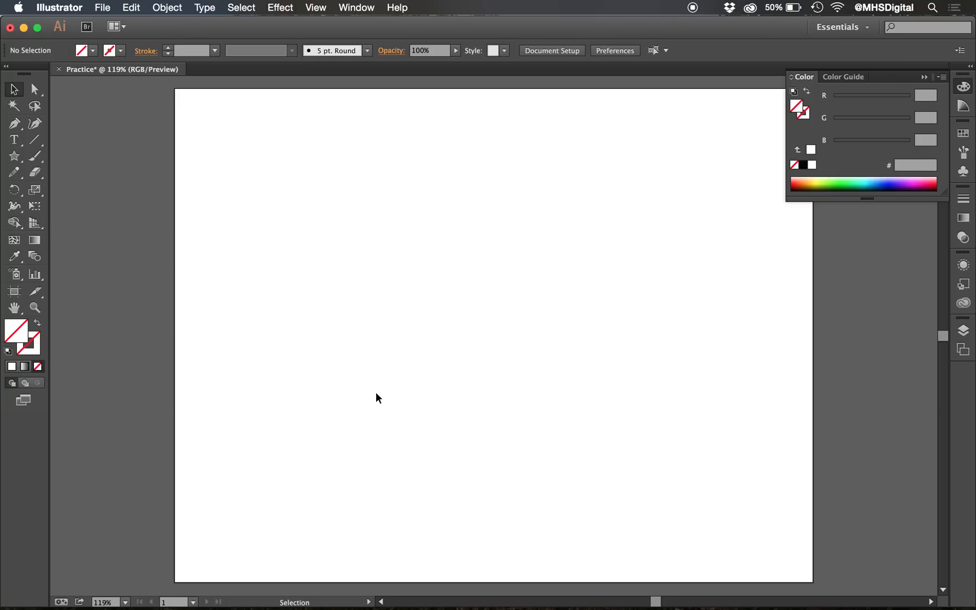
left_click_drag(406, 206, 533, 323)
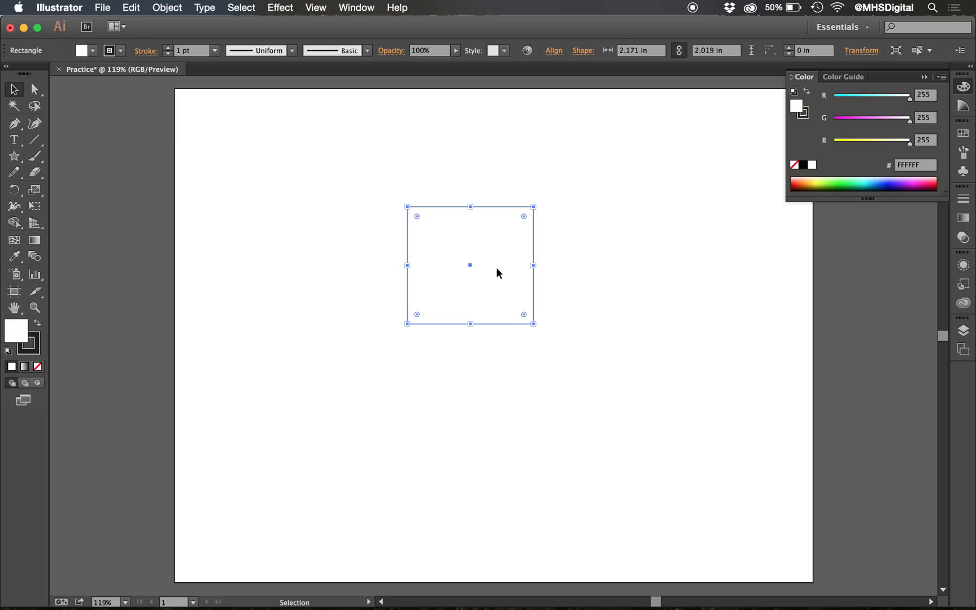
mouse_move(610, 319)
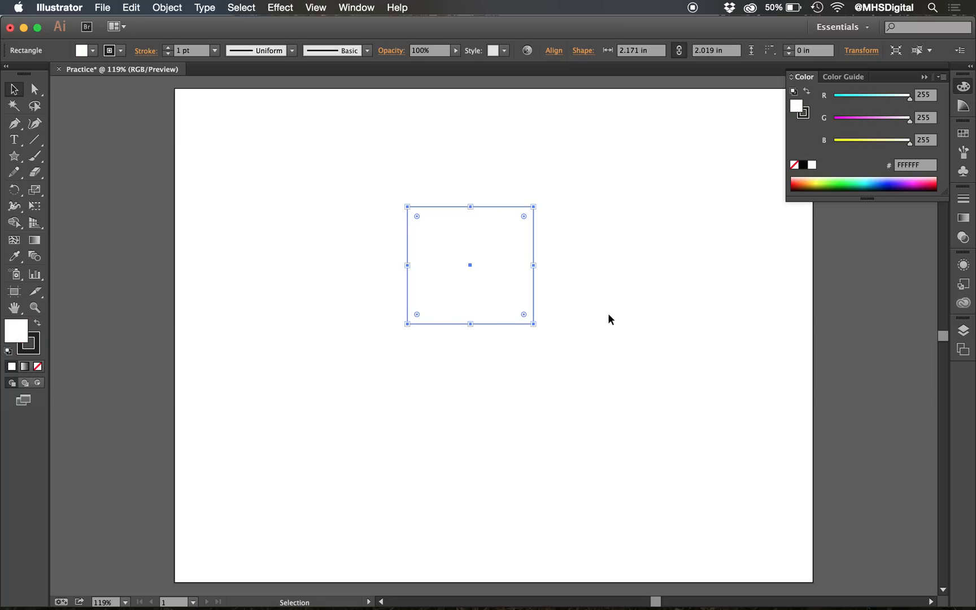
mouse_move(470, 265)
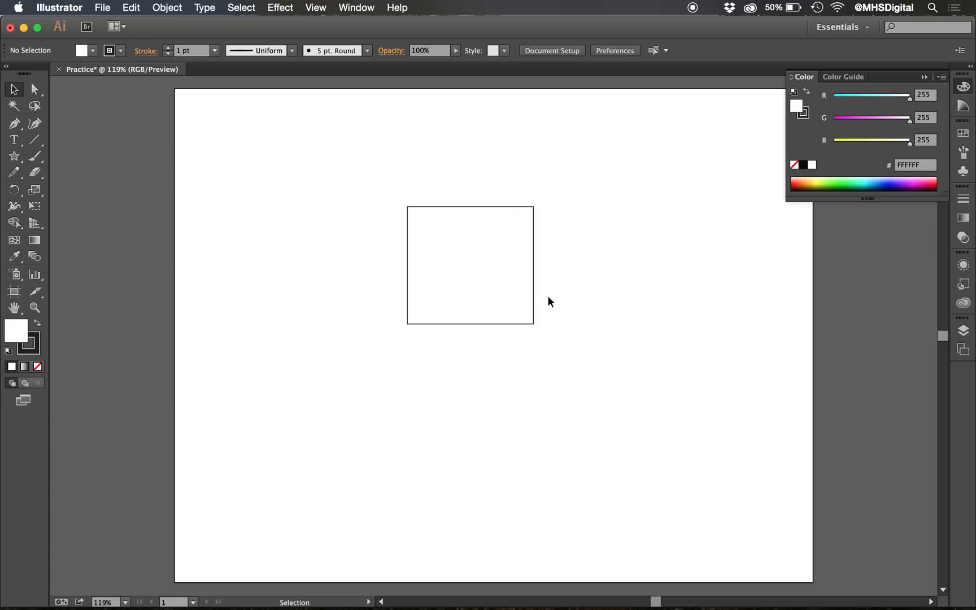
- Select the white-filled rectangle with its 1 pt black stroke
left_click(469, 264)
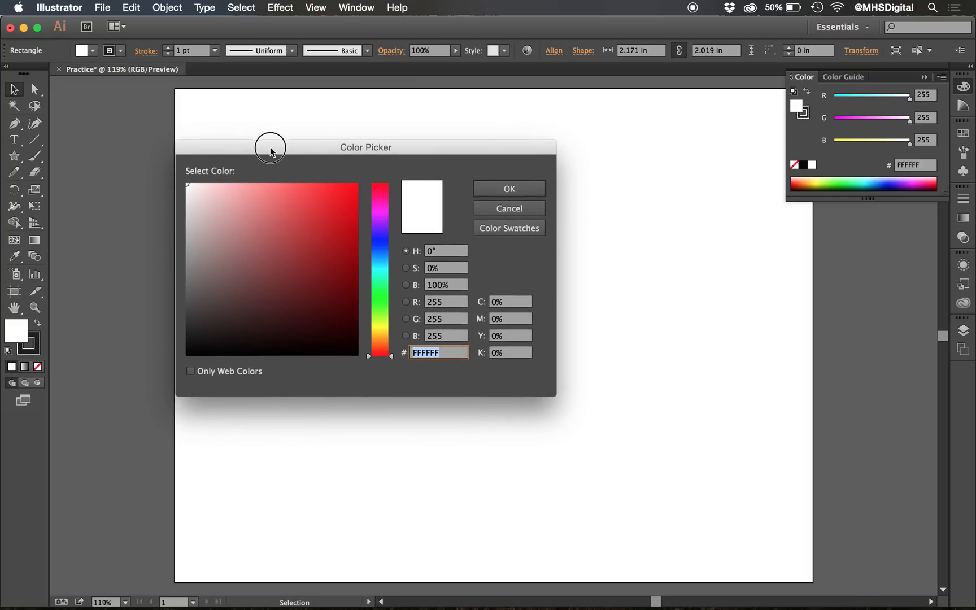
- Move the Color Picker and set its hue slider to red after trying yellow and blue
left_click_drag(270, 147, 452, 208)
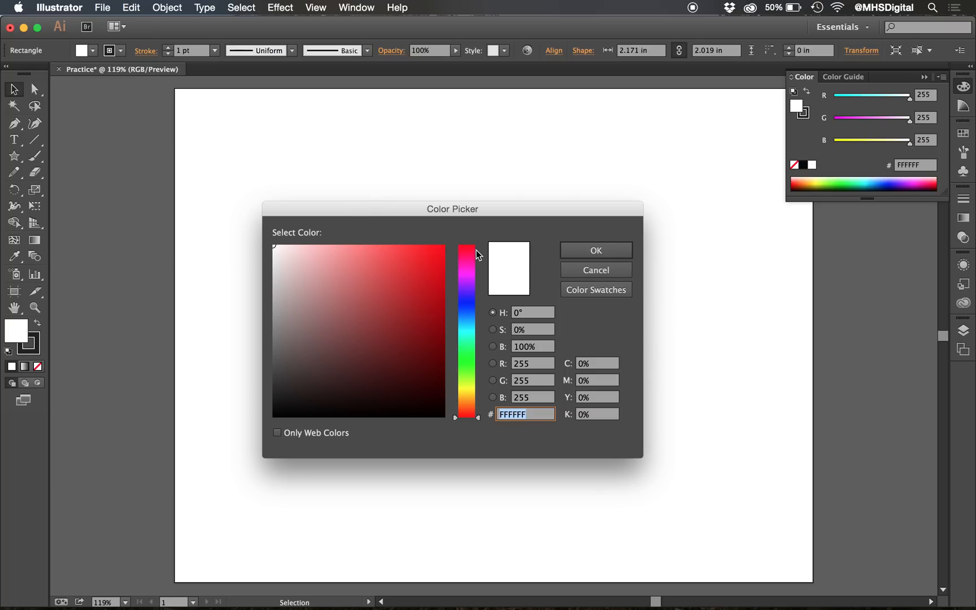
left_click(468, 415)
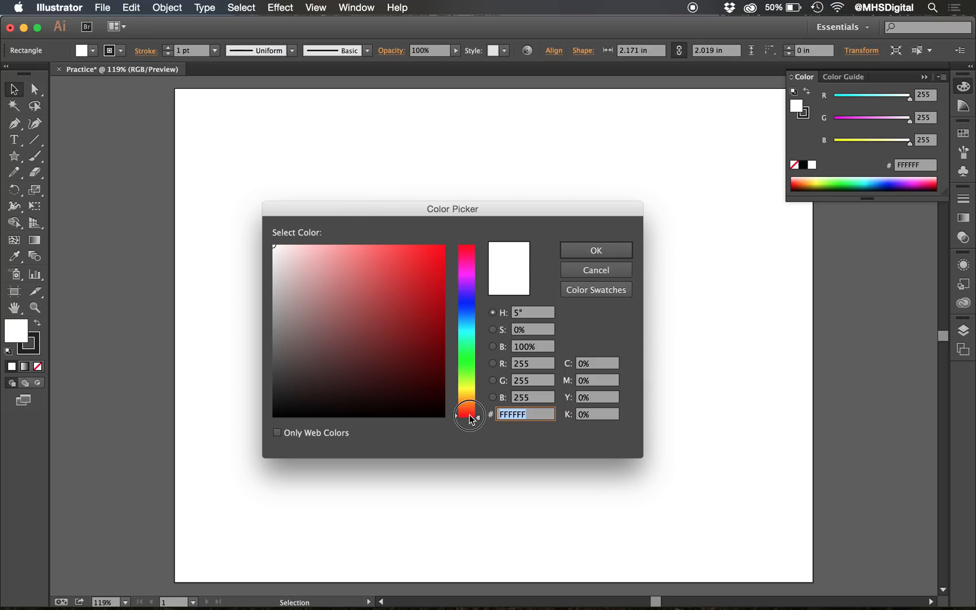
left_click_drag(469, 414, 472, 387)
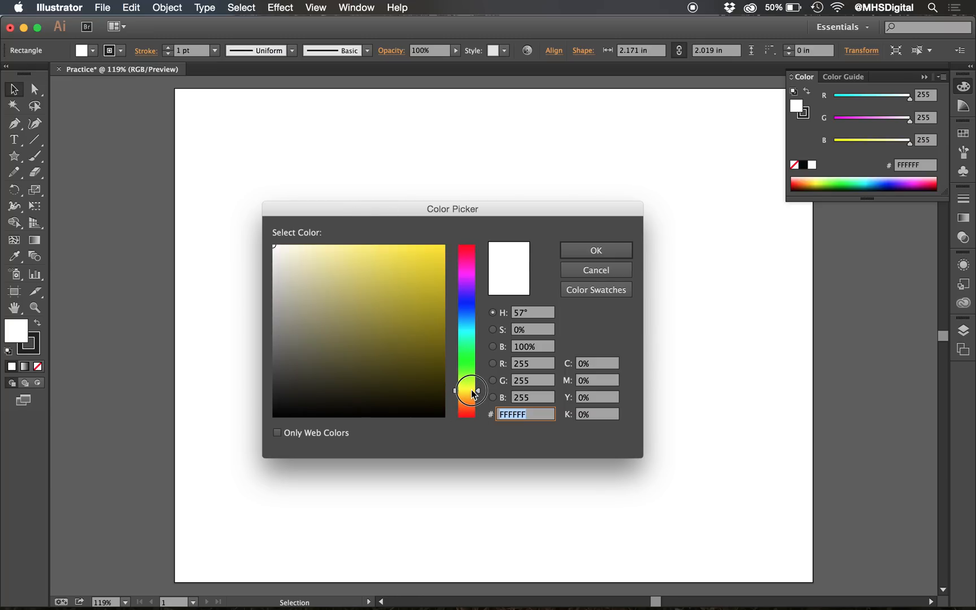
left_click_drag(471, 389, 471, 308)
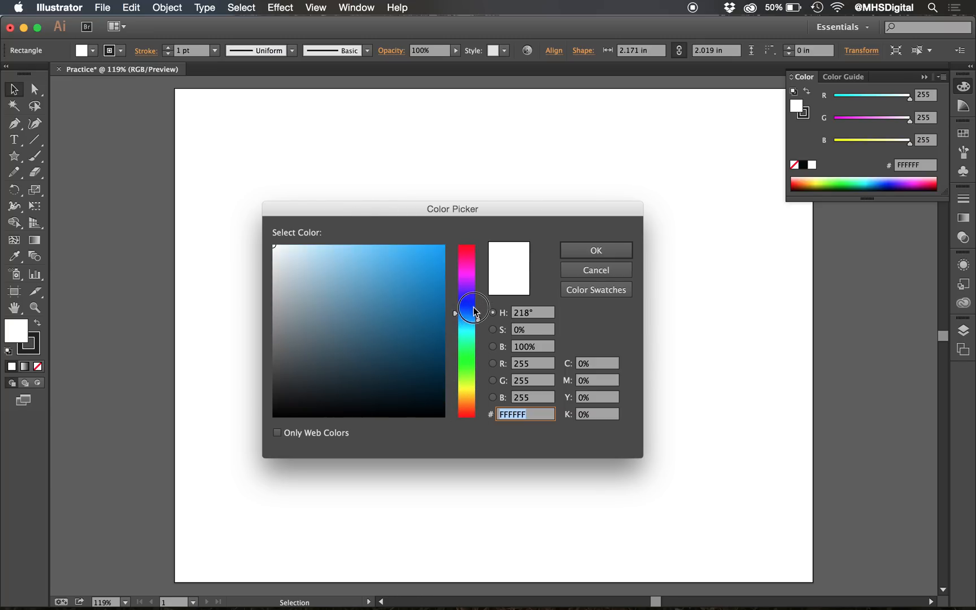
left_click_drag(473, 308, 473, 249)
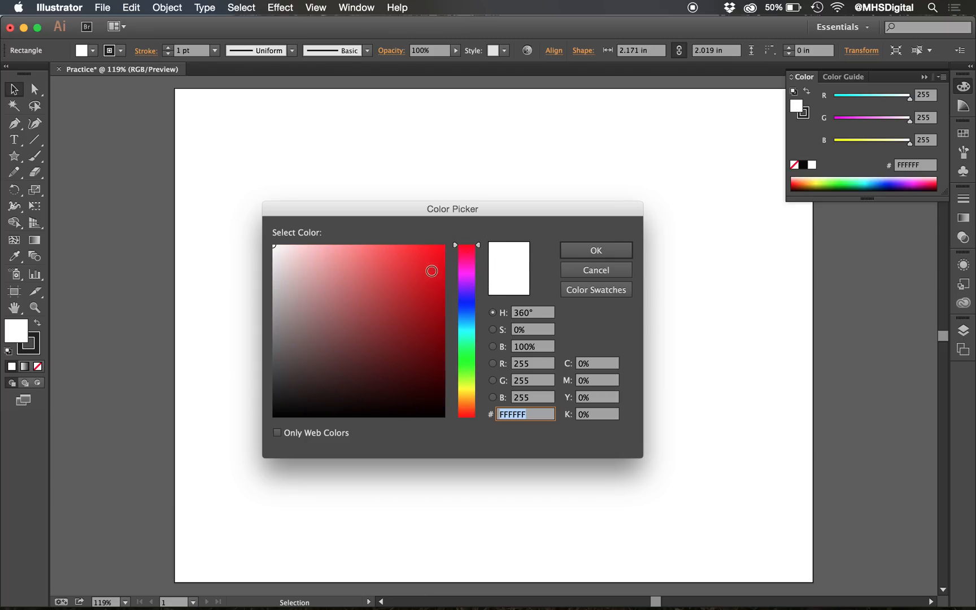
- Pick deep red #BA1E1E in the colour field and confirm it as the fill
left_click(399, 291)
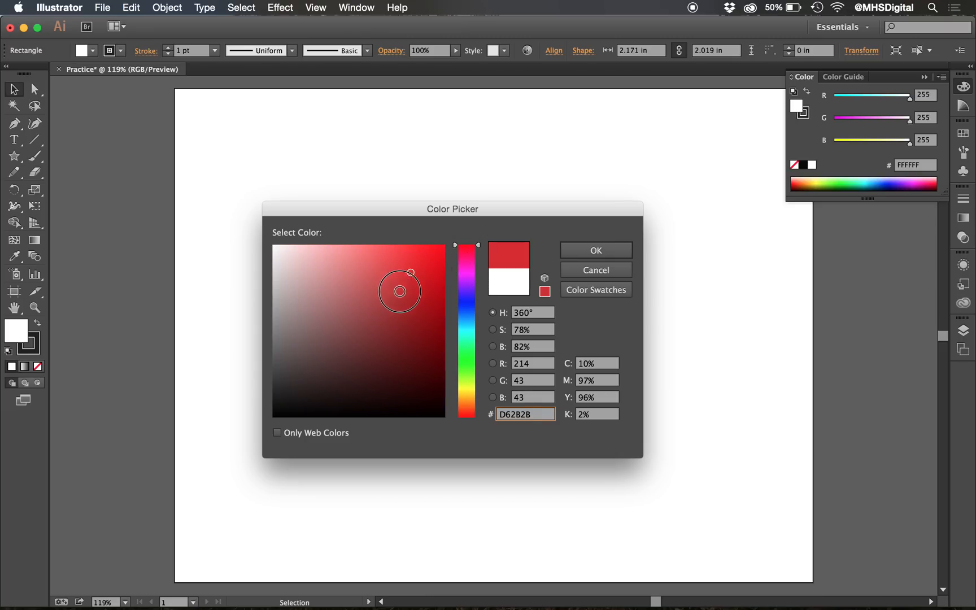
left_click(385, 293)
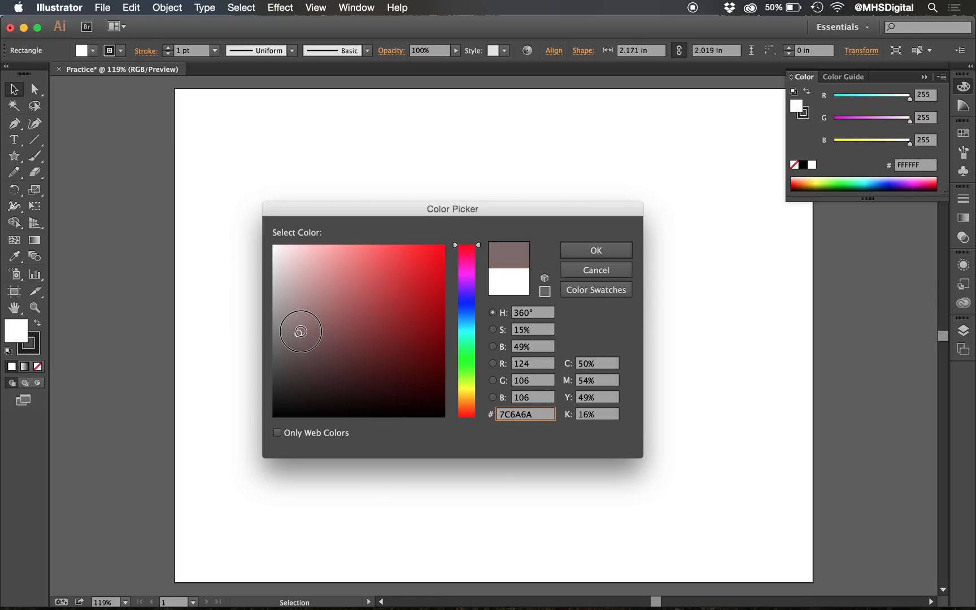
left_click(403, 288)
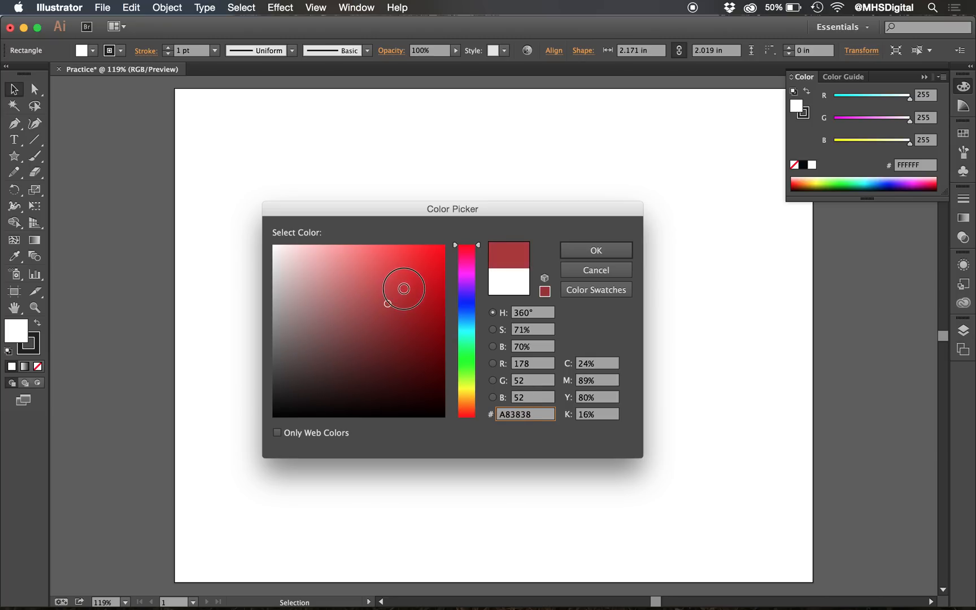
left_click(433, 256)
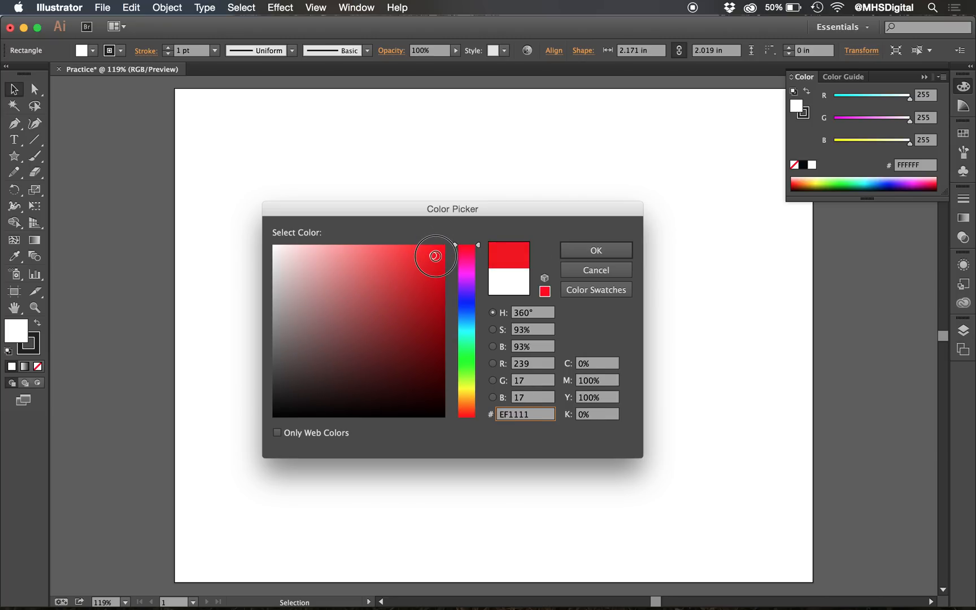
left_click_drag(435, 254, 434, 260)
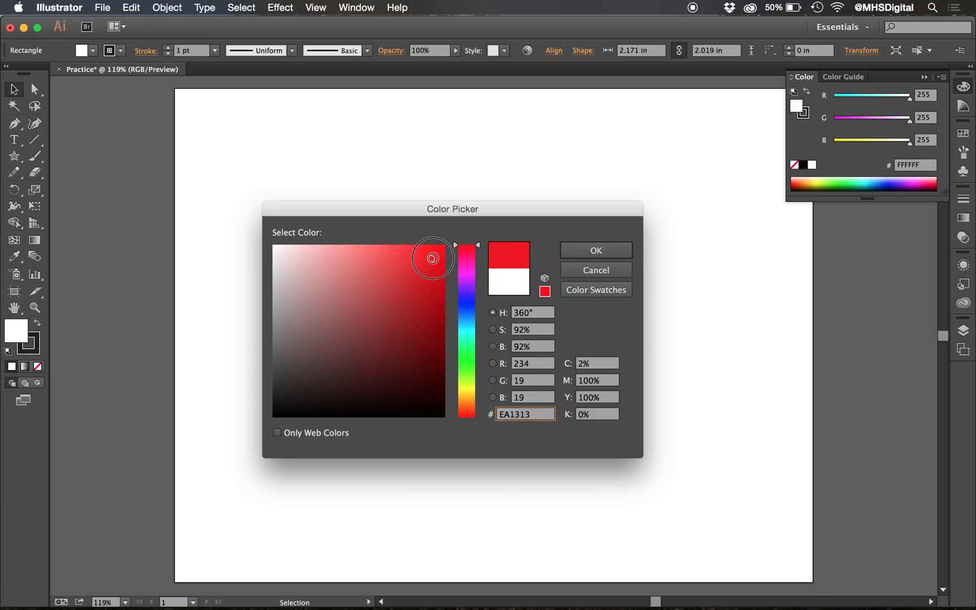
left_click_drag(431, 258, 409, 284)
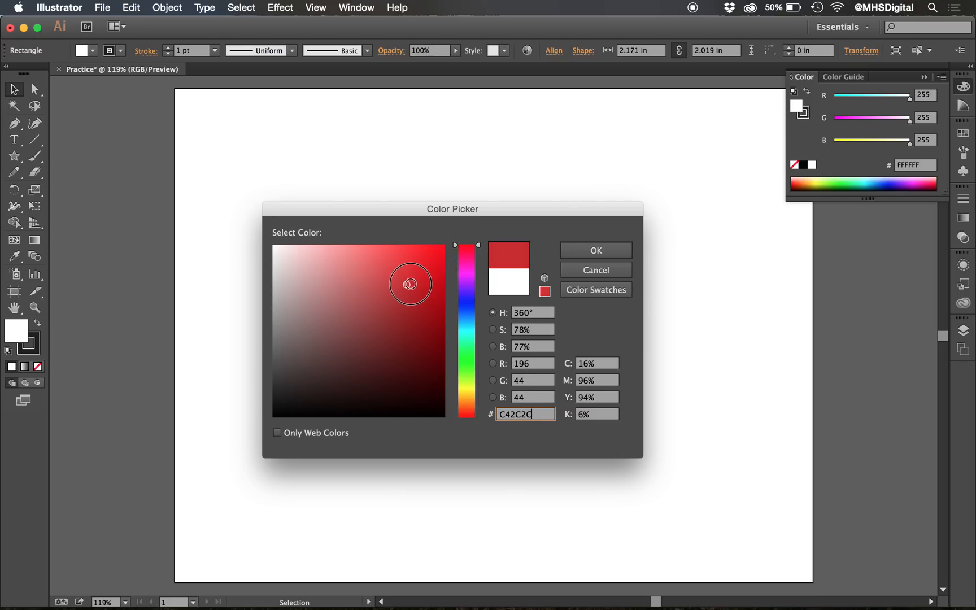
left_click(419, 291)
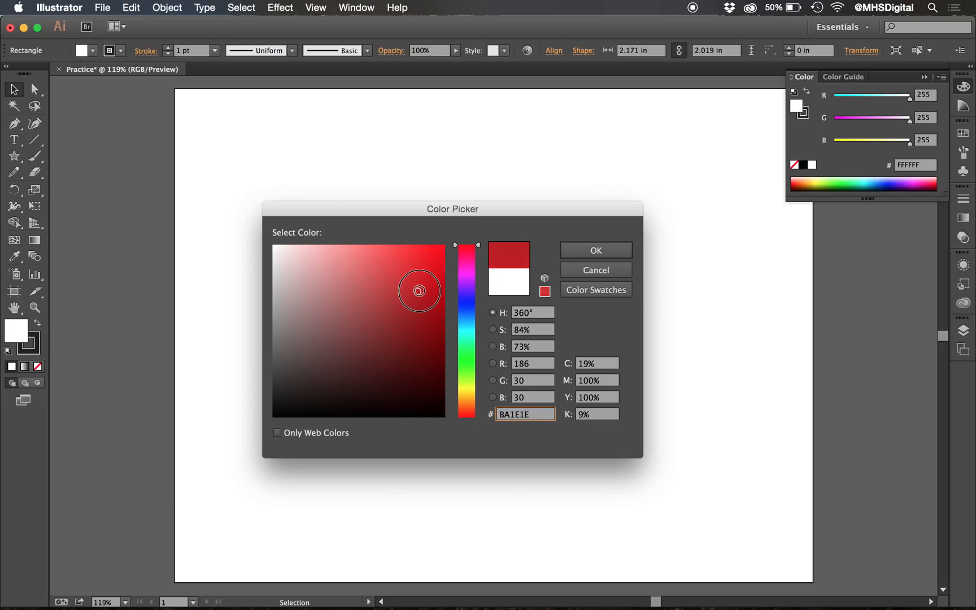
left_click(593, 250)
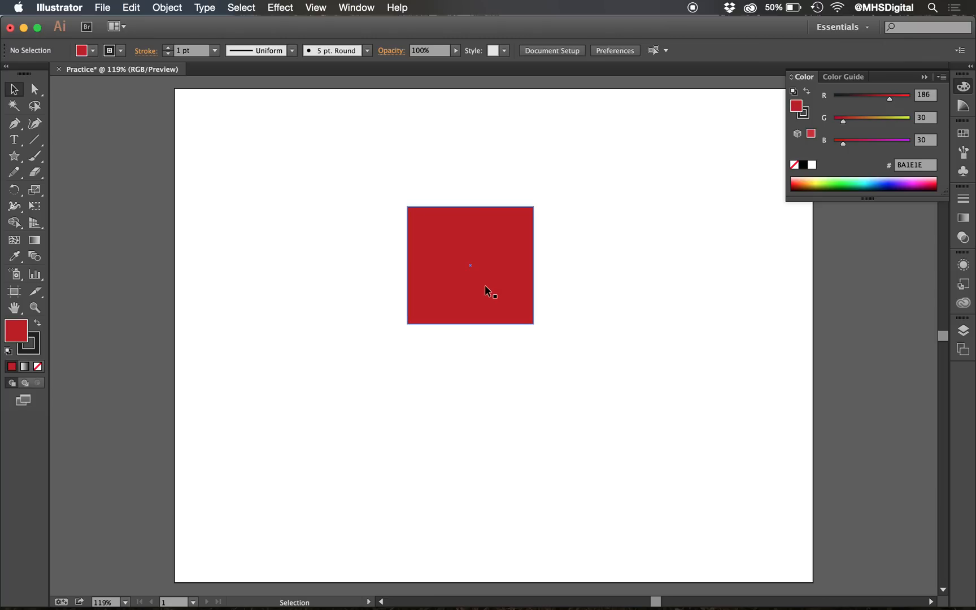
- Set the rectangle's stroke colour to bright lime green (around #23D834)
left_click(469, 266)
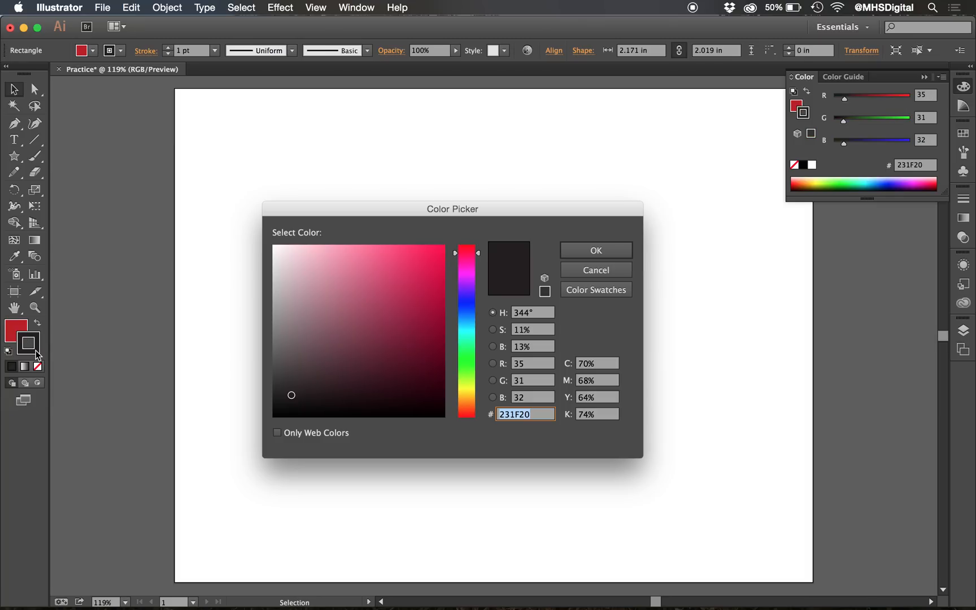
left_click_drag(466, 251, 465, 356)
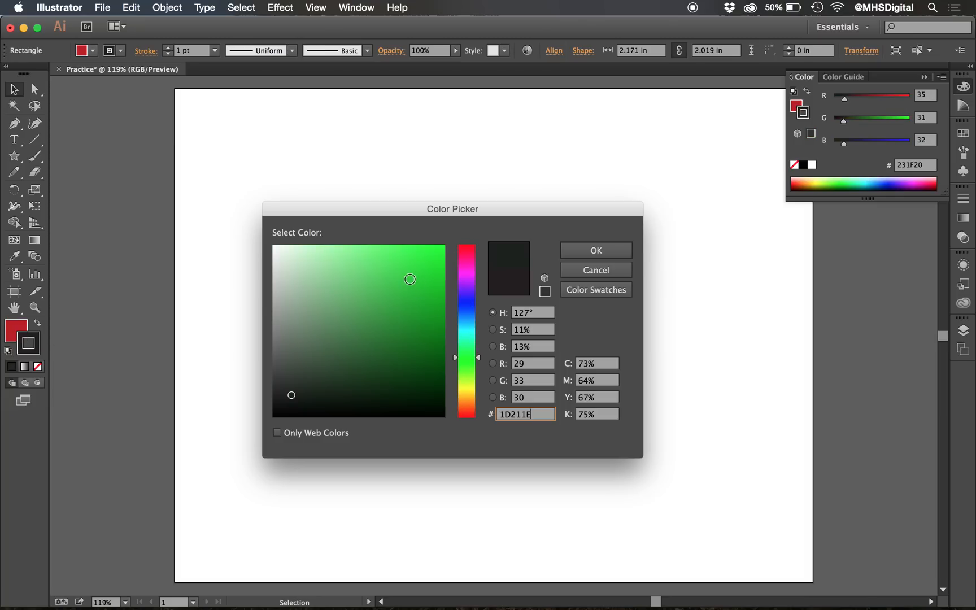
left_click(419, 266)
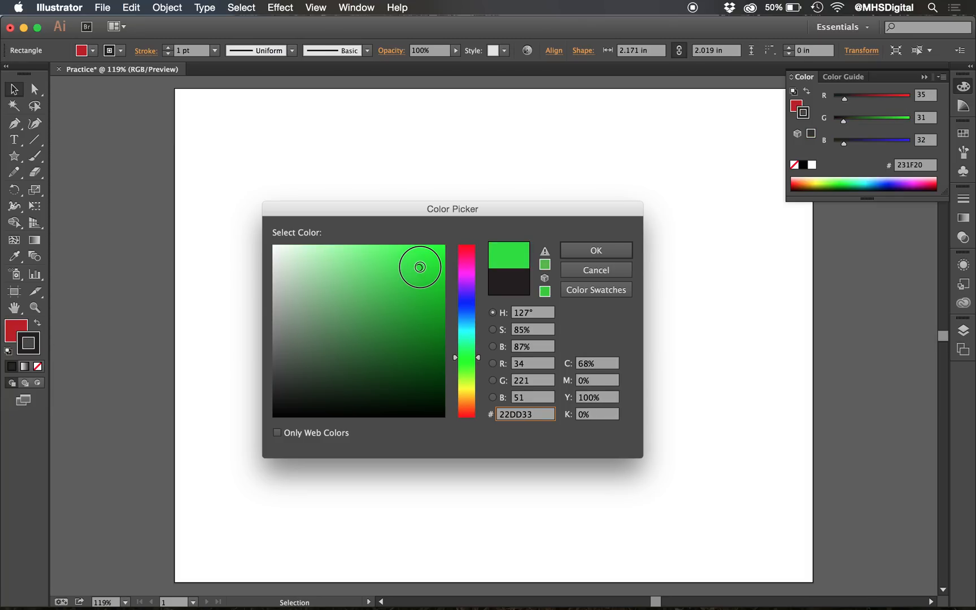
left_click(594, 249)
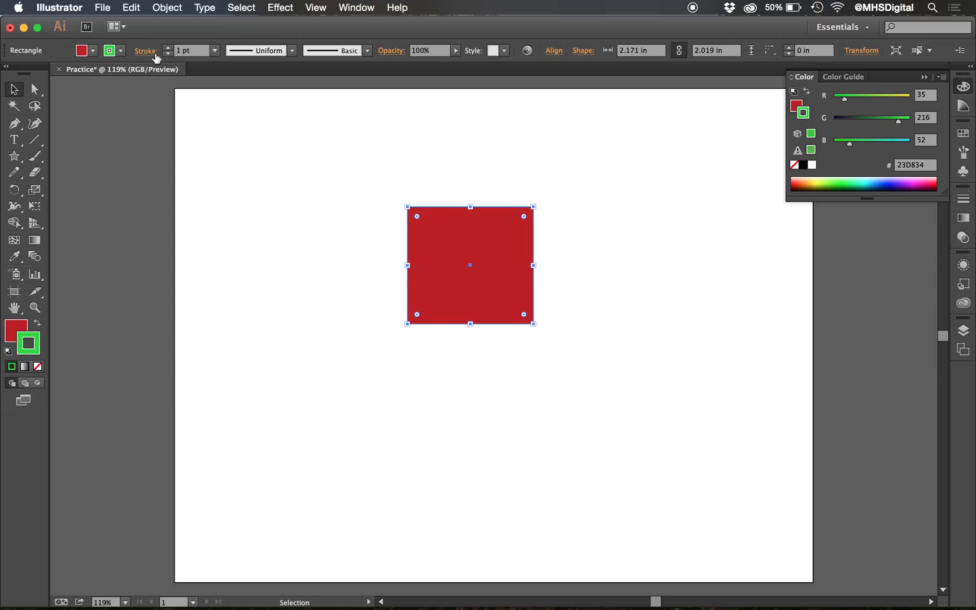
mouse_move(184, 98)
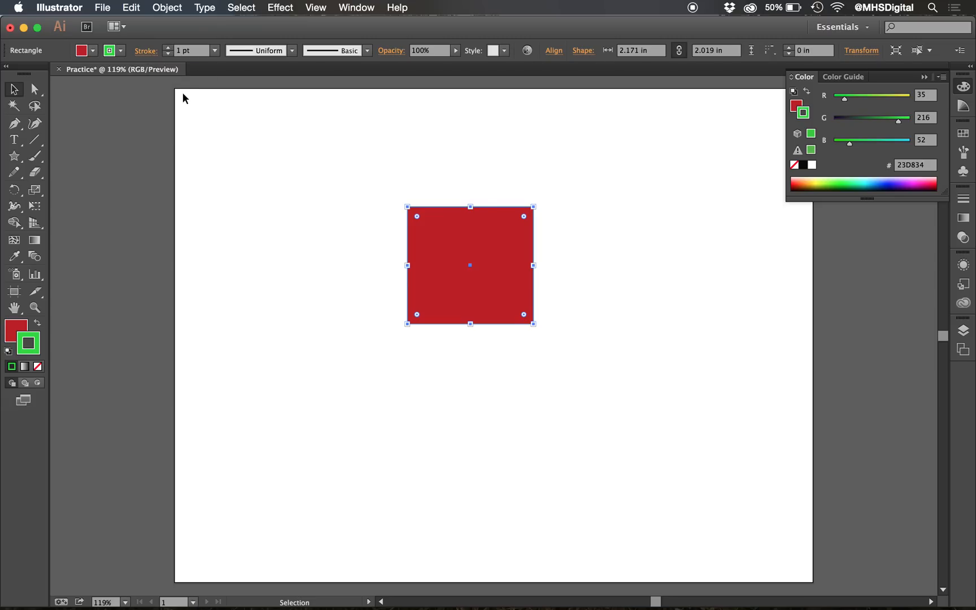
mouse_move(169, 50)
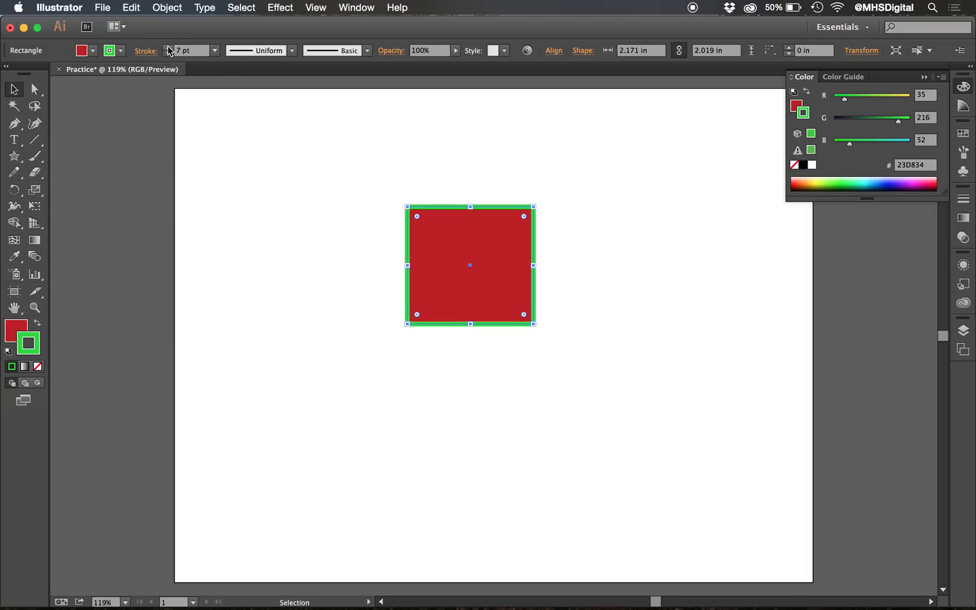
- Raise the stroke weight to 10 pt and reselect the rectangle
left_click(167, 47)
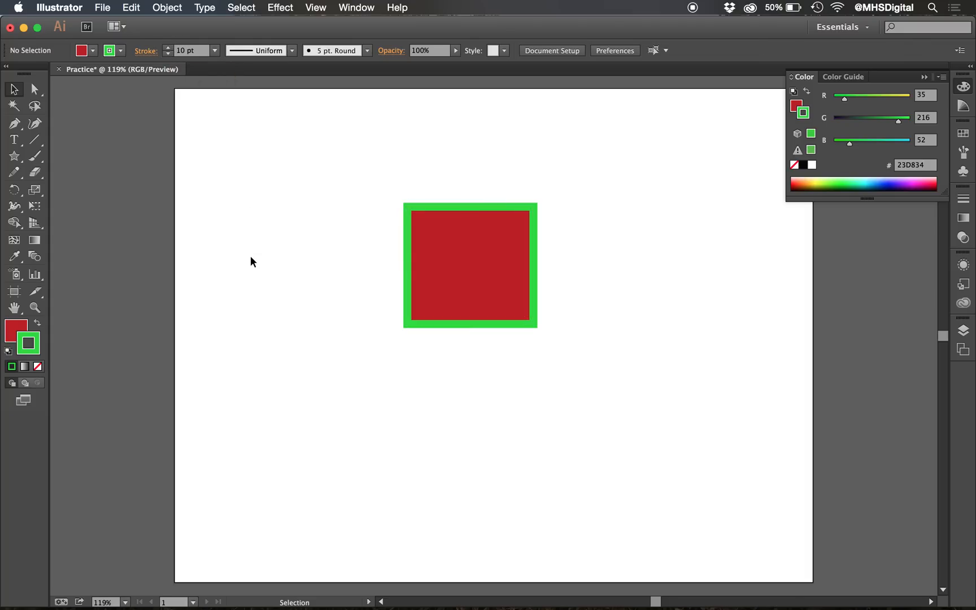
left_click(470, 265)
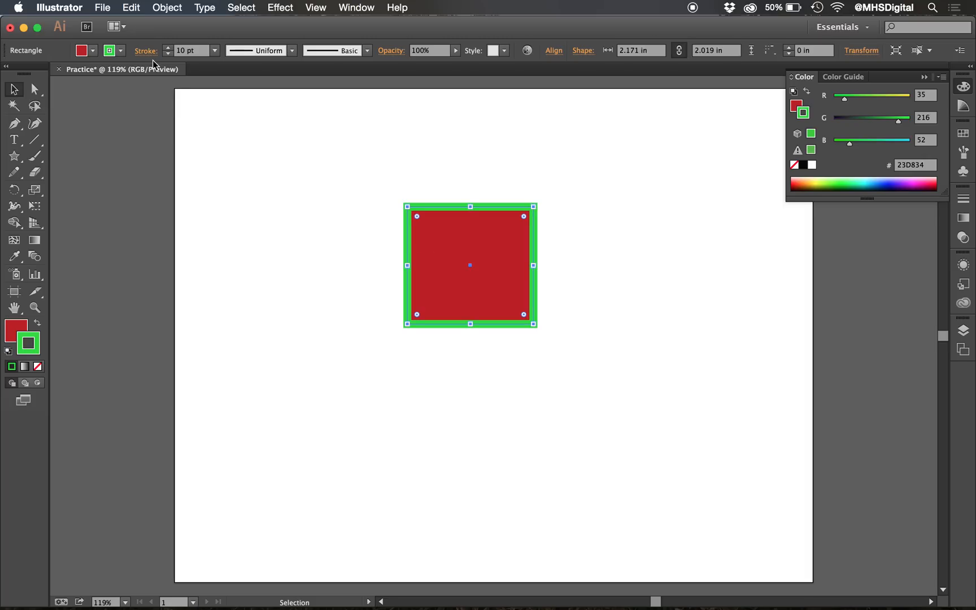
- Open the Stroke panel from the Control bar's Stroke link
left_click(145, 50)
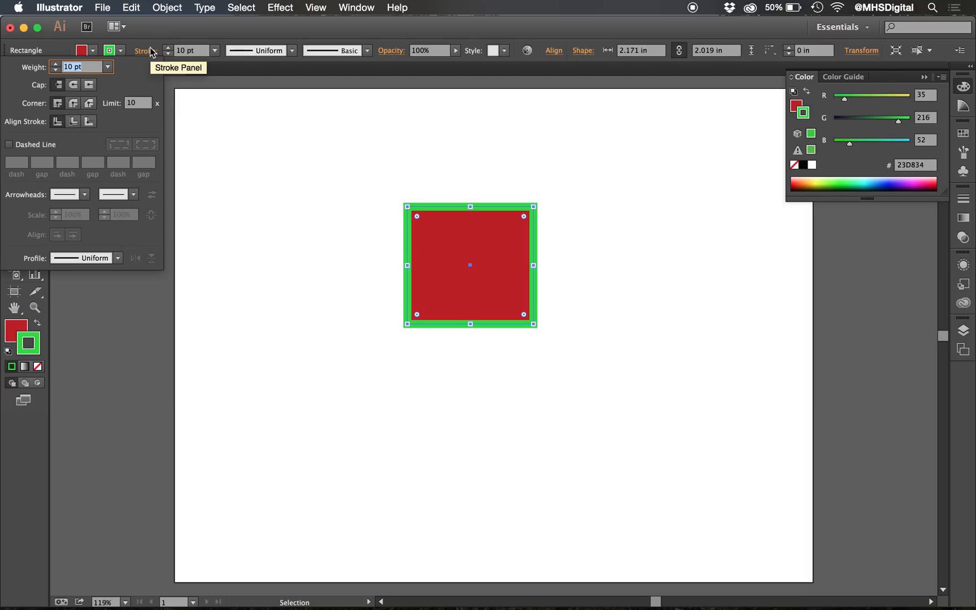
mouse_move(153, 59)
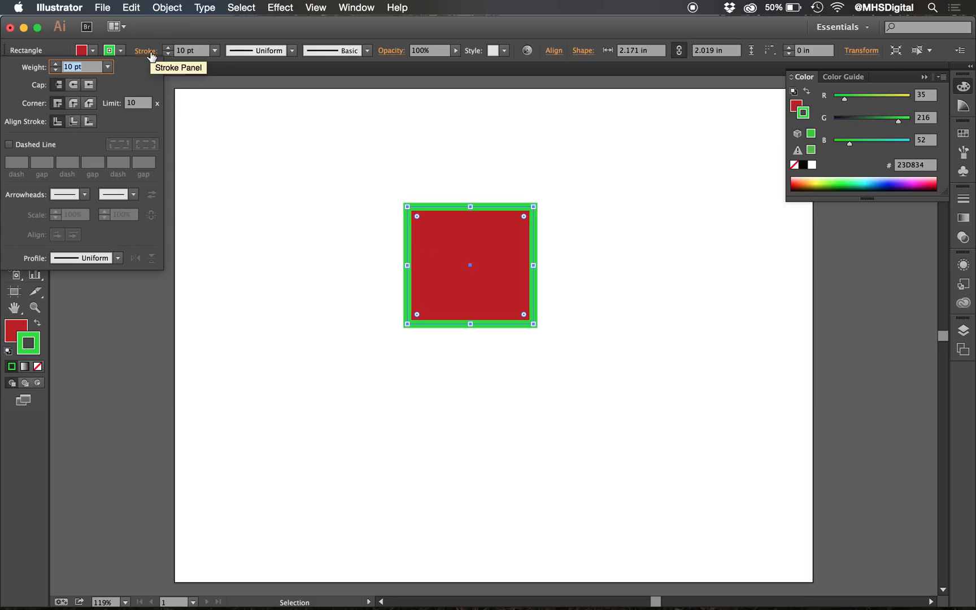